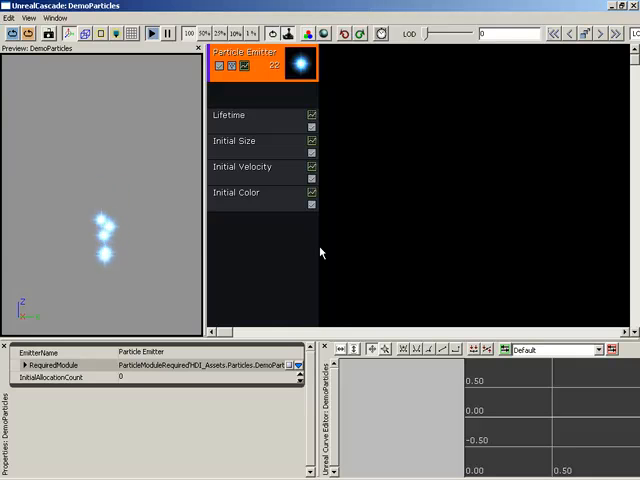
# Step: Select the DemoParticles Lifetime module to show its Min 0 and Max 1 distribution
pyautogui.click(240, 115)
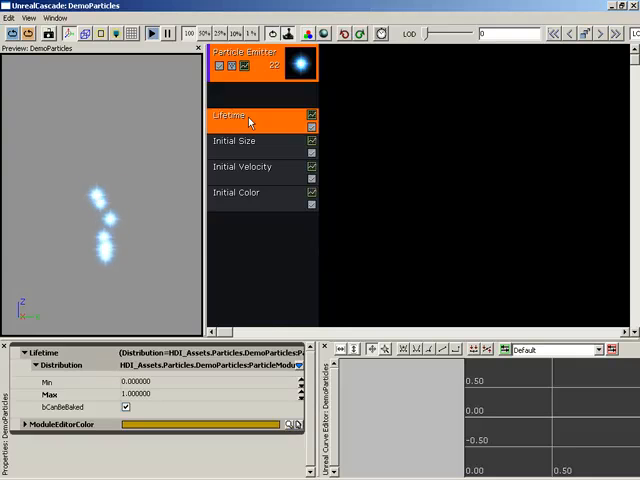